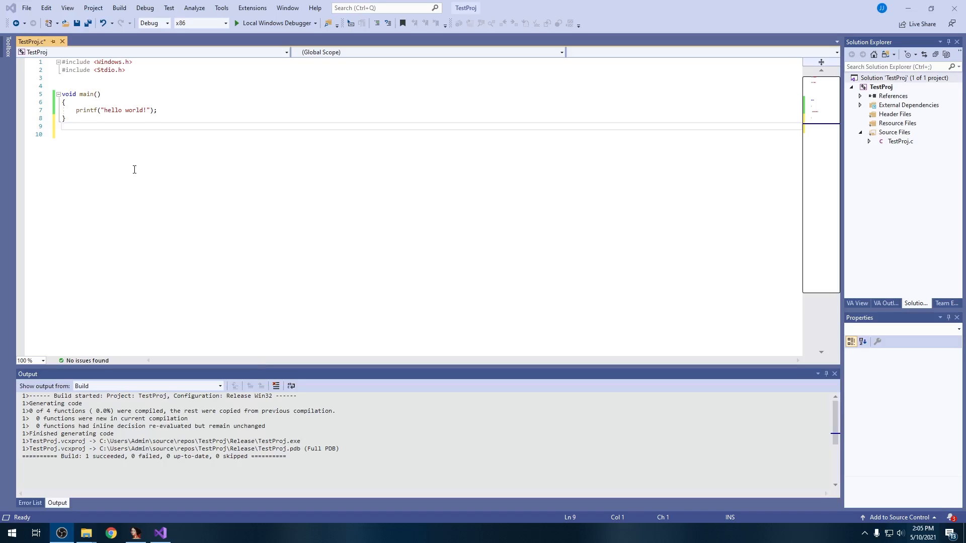
mouse_move(237, 156)
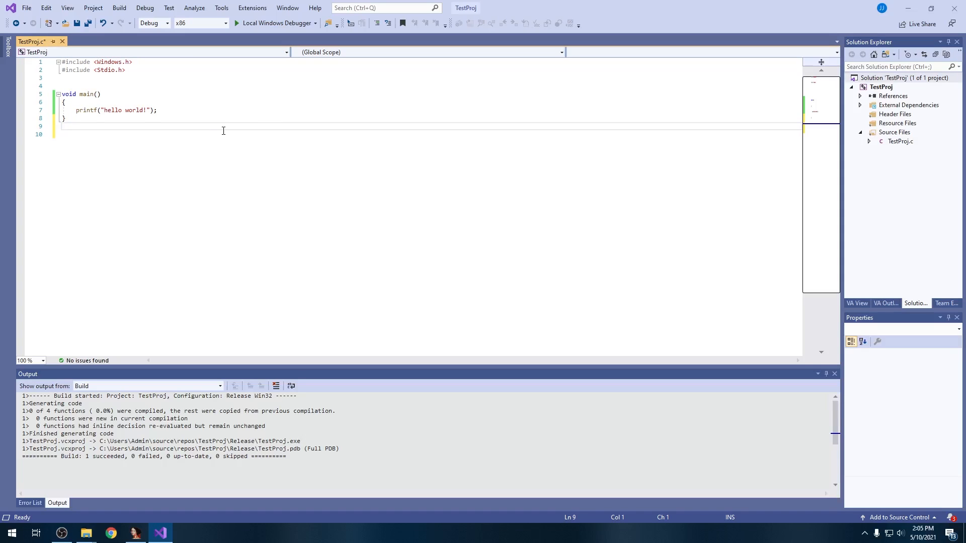
Choose Release in Solution Configurations and show TestProj's folder in File Explorer.
click(61, 126)
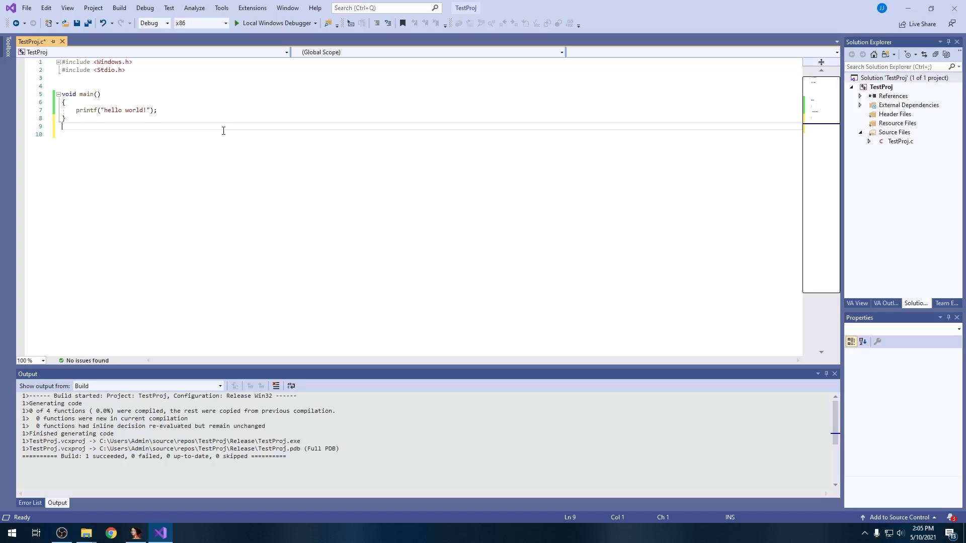
mouse_move(644, 5)
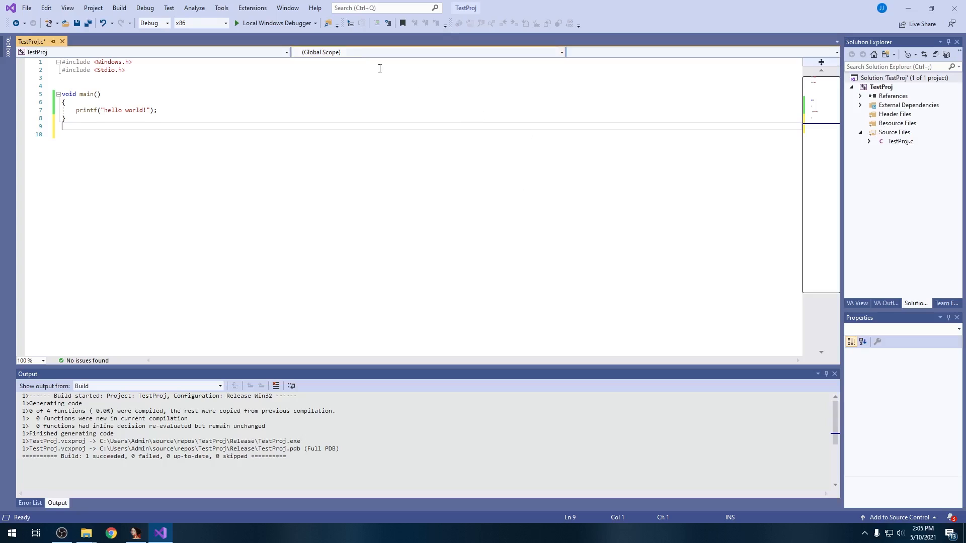
click(153, 23)
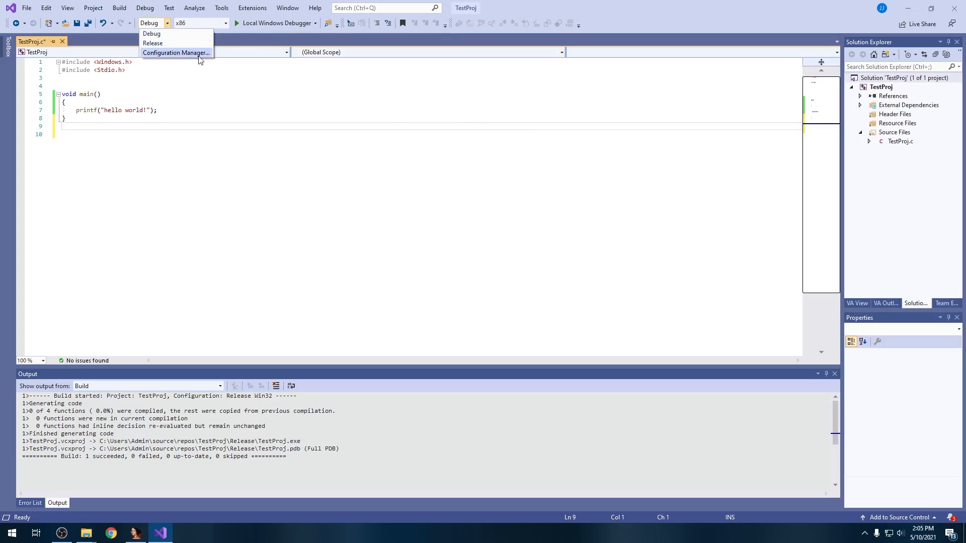
click(152, 43)
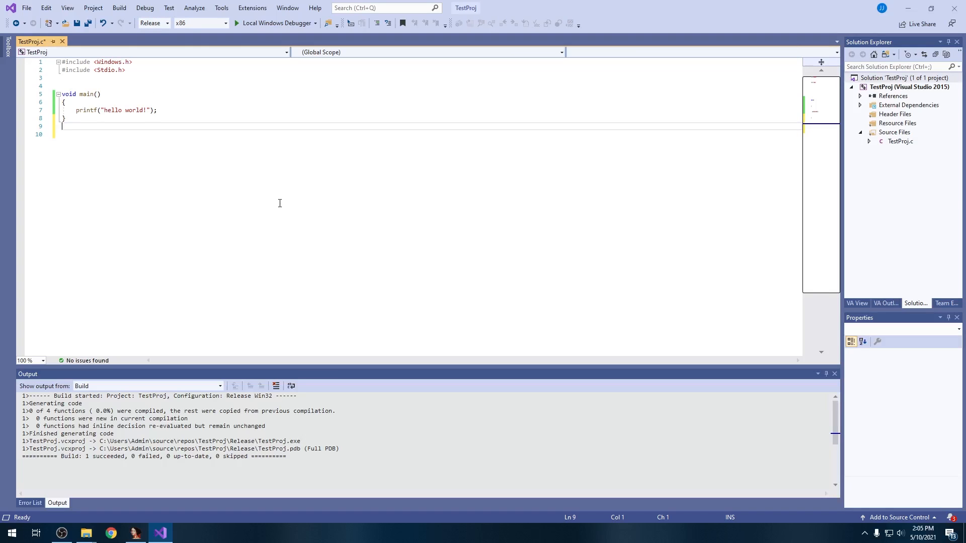
click(226, 23)
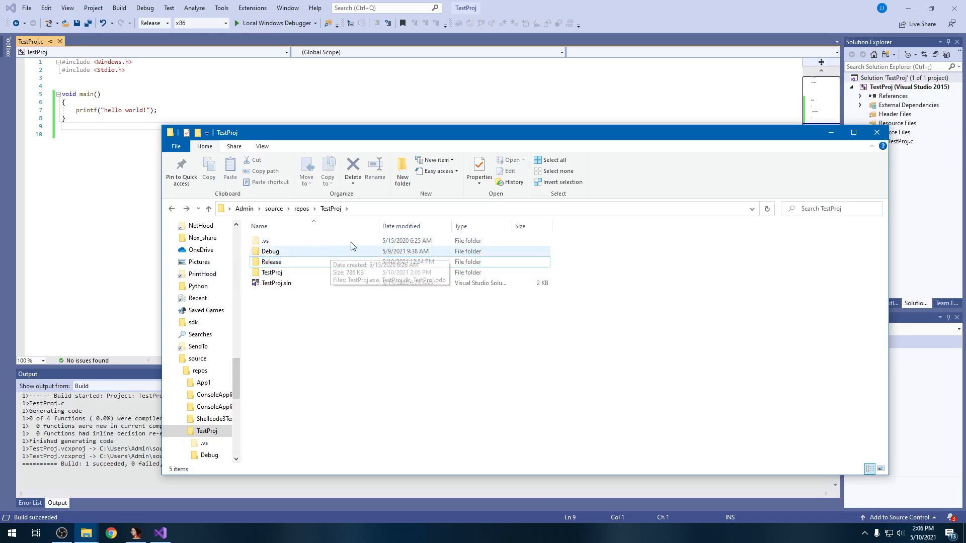
Open TestProj's Release output folder and select TestProj.pdb.
click(272, 262)
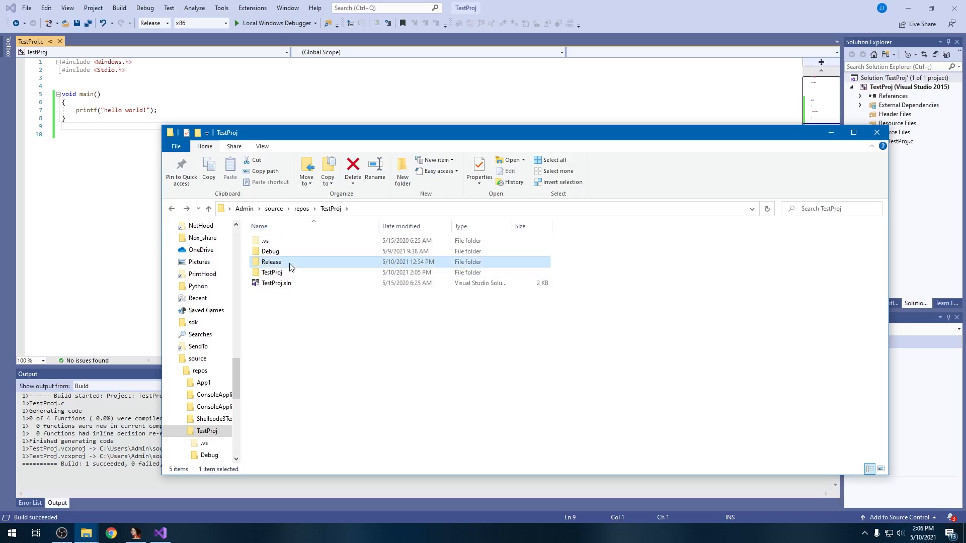
double_click(272, 261)
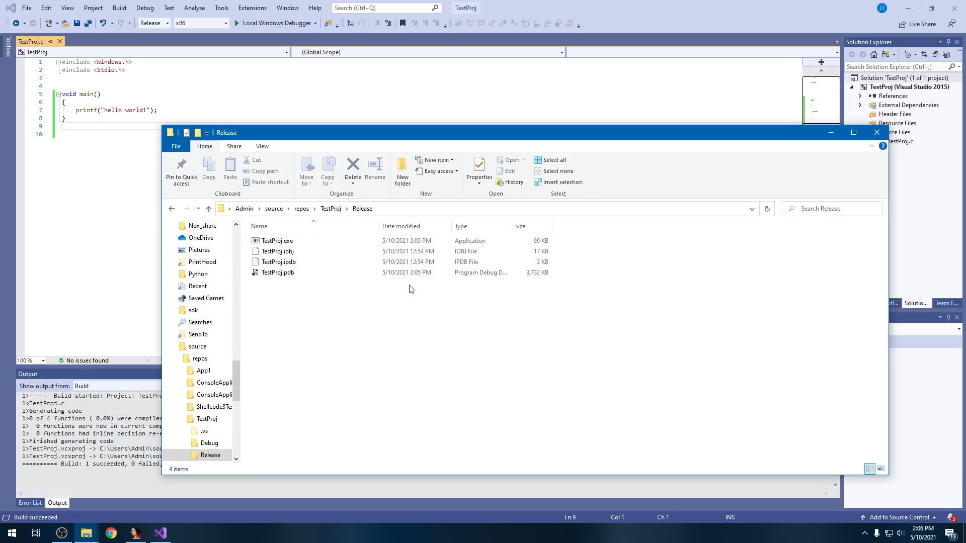
click(277, 241)
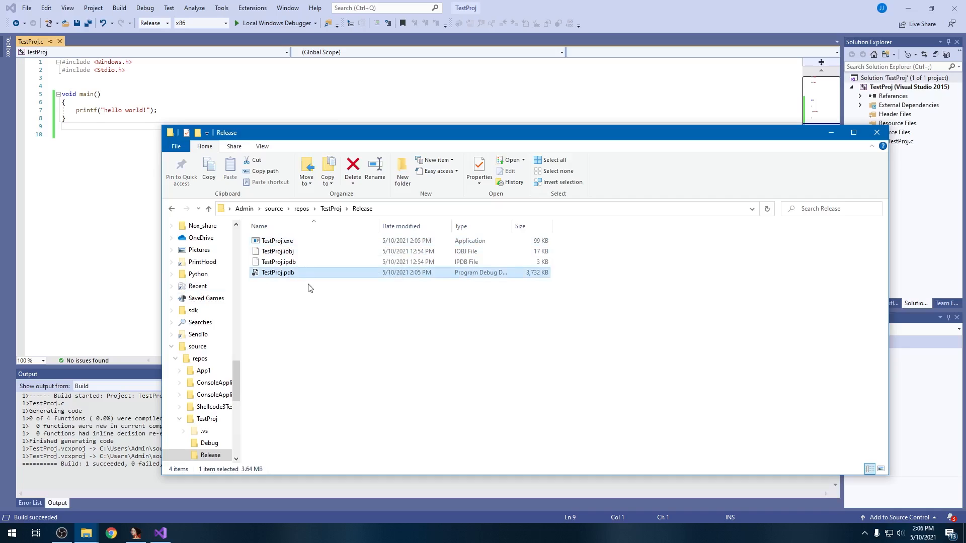
mouse_move(338, 272)
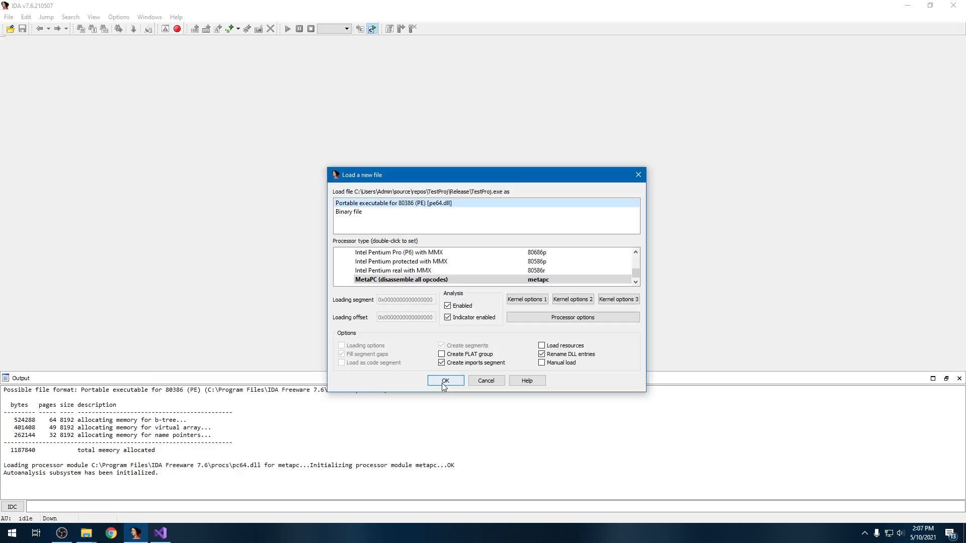
Accept the default PE load settings and decline the PDB symbol lookup.
click(445, 381)
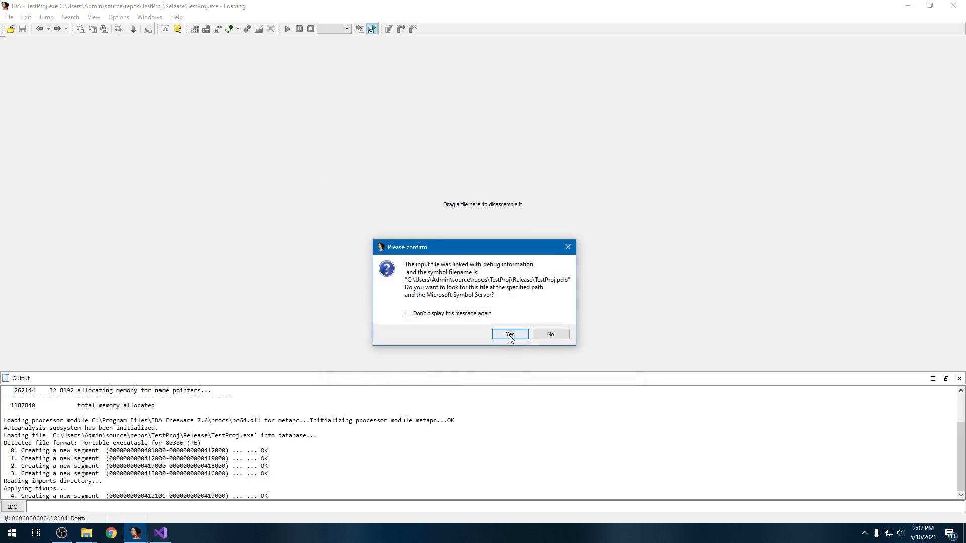
mouse_move(519, 270)
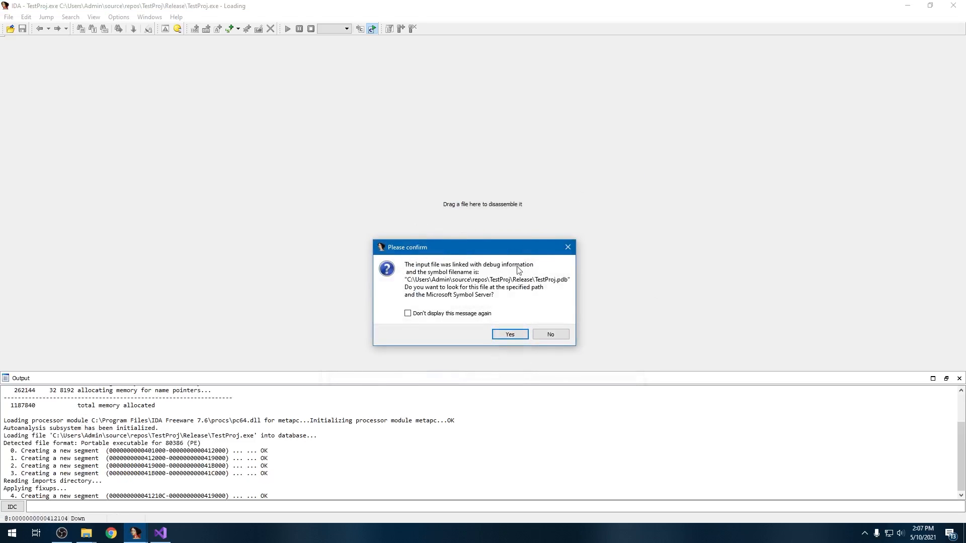
mouse_move(549, 286)
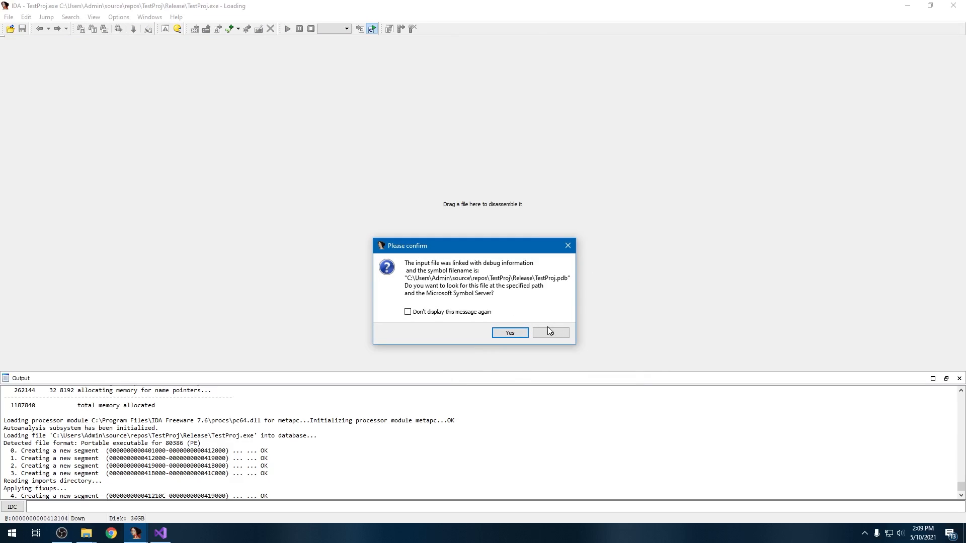
mouse_move(550, 333)
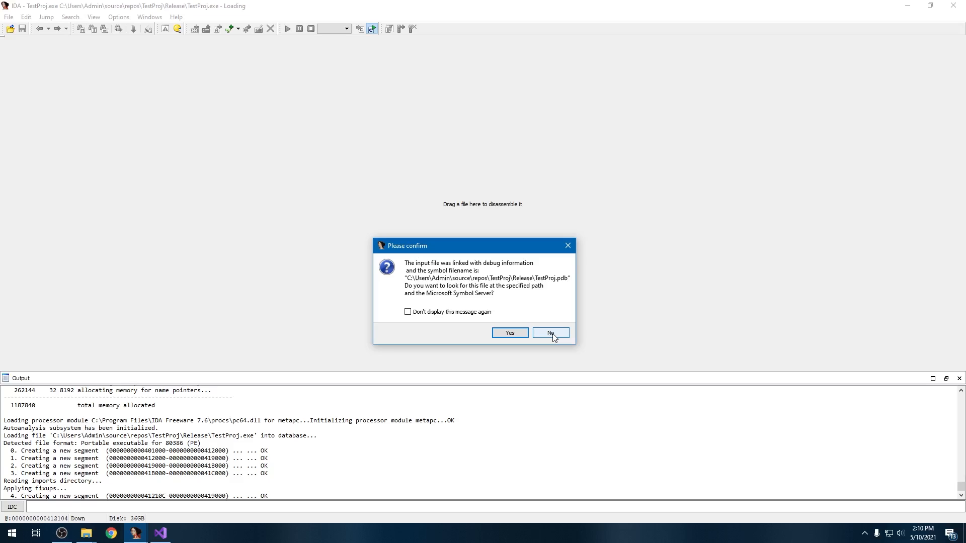
click(549, 332)
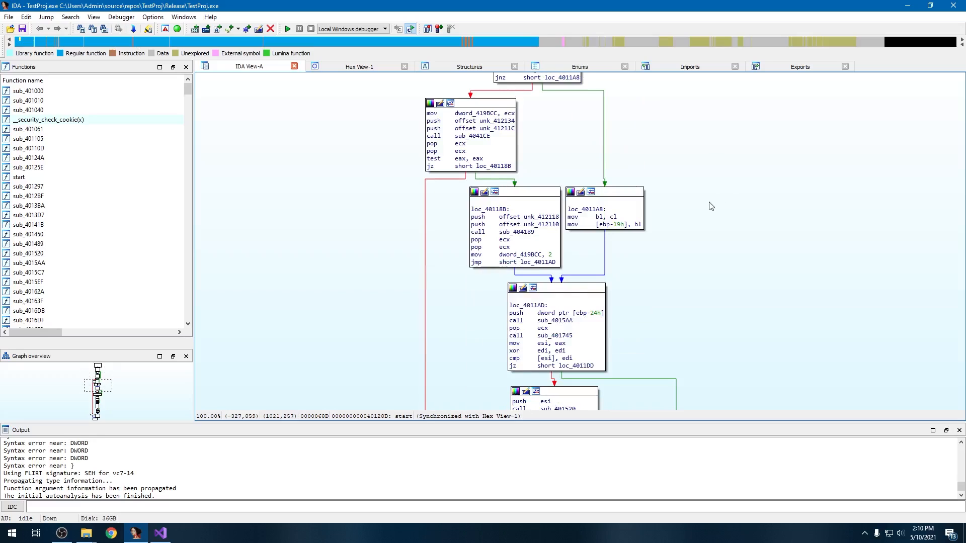
Scroll the start graph to its entry block with the sub_40163F call.
scroll(down, 3)
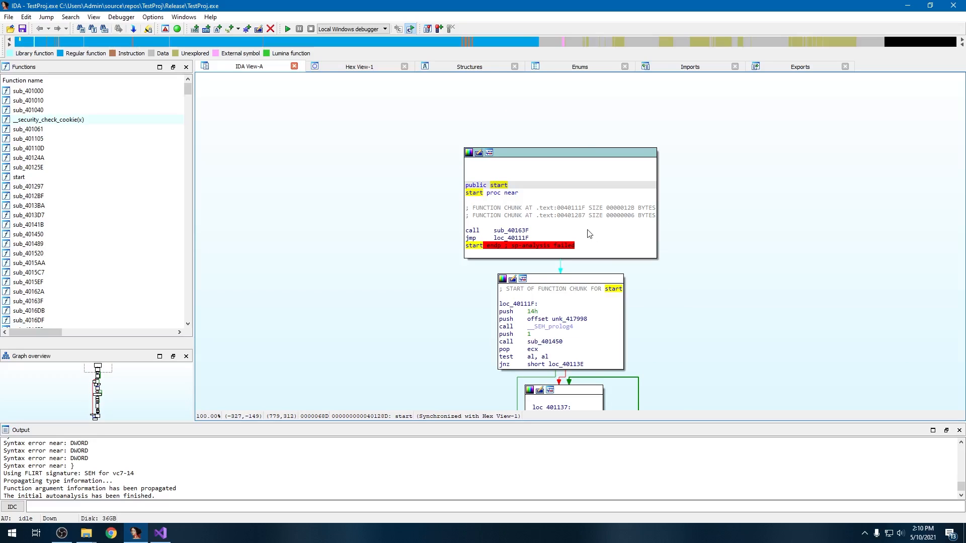
mouse_move(580, 227)
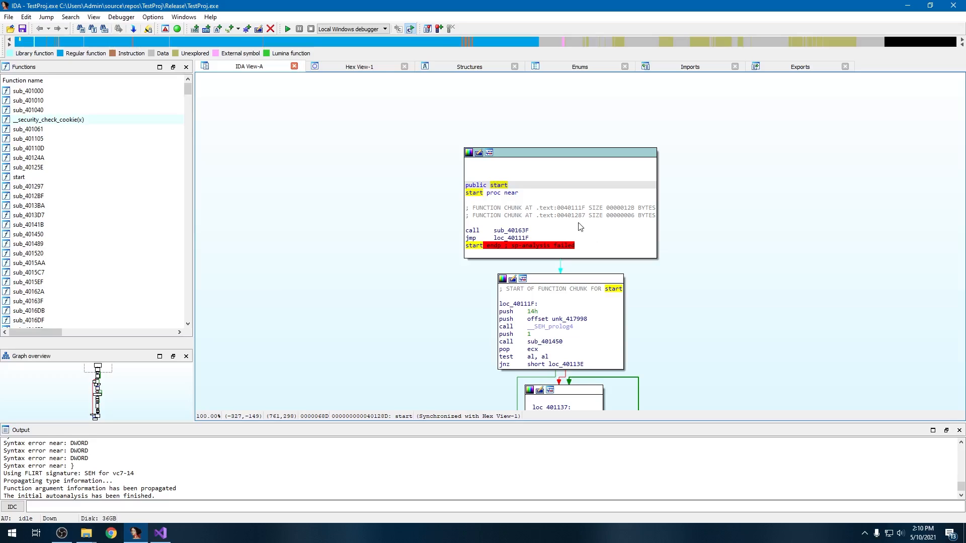
mouse_move(561, 252)
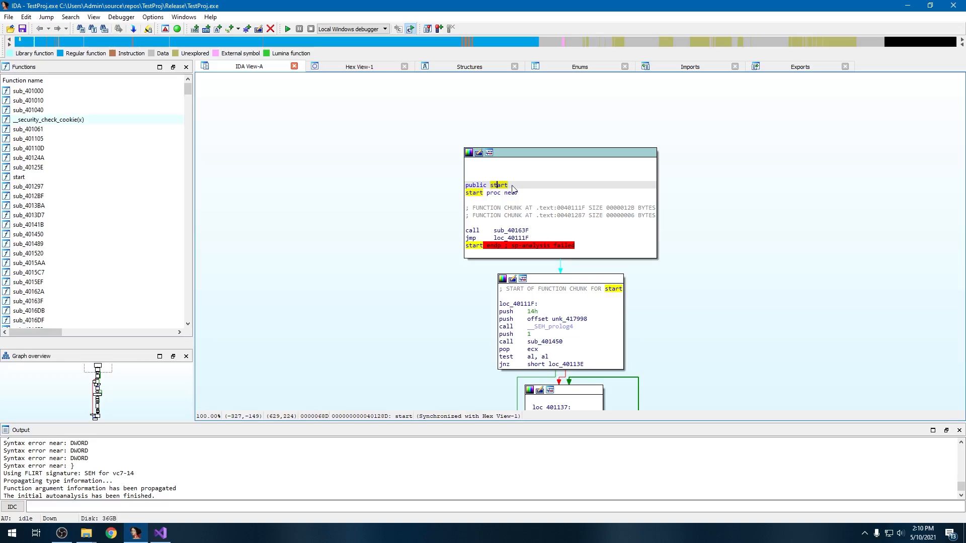
mouse_move(514, 191)
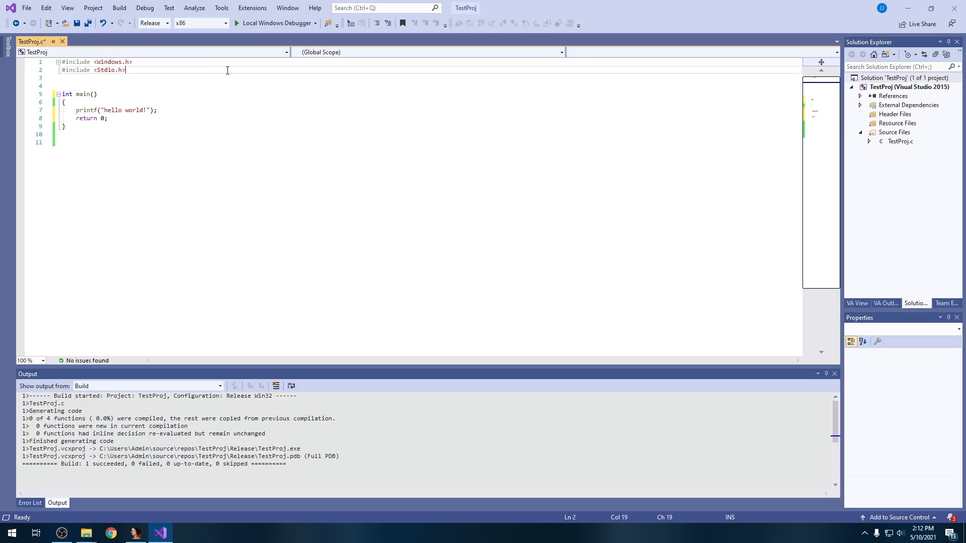
mouse_move(97, 102)
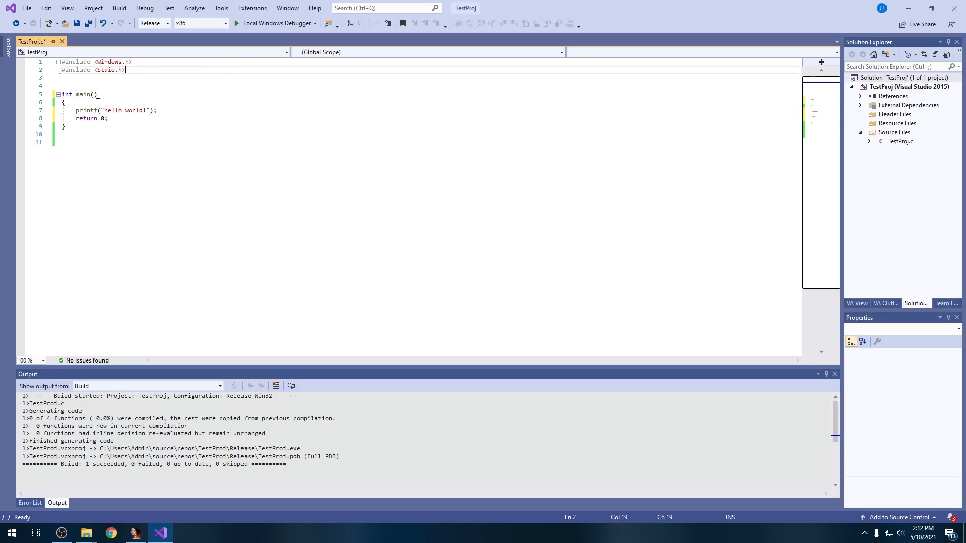
Delete main's 'return 0;' and change its return type from int to void.
click(102, 118)
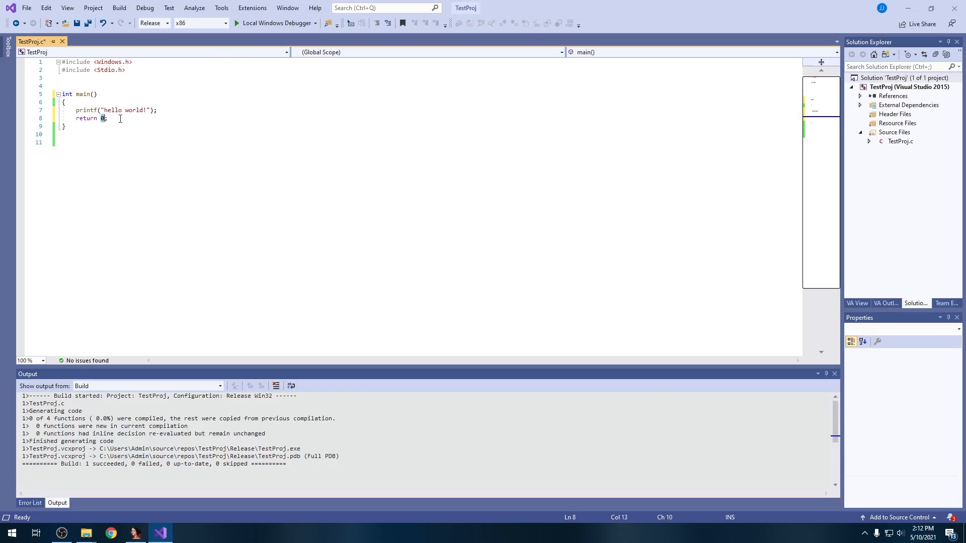
mouse_move(109, 135)
text(void)
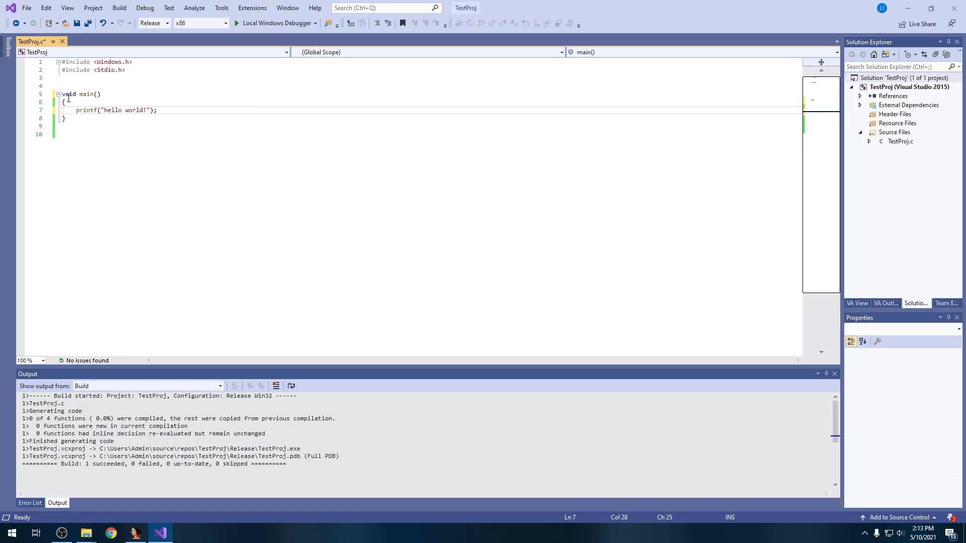
double_click(68, 94)
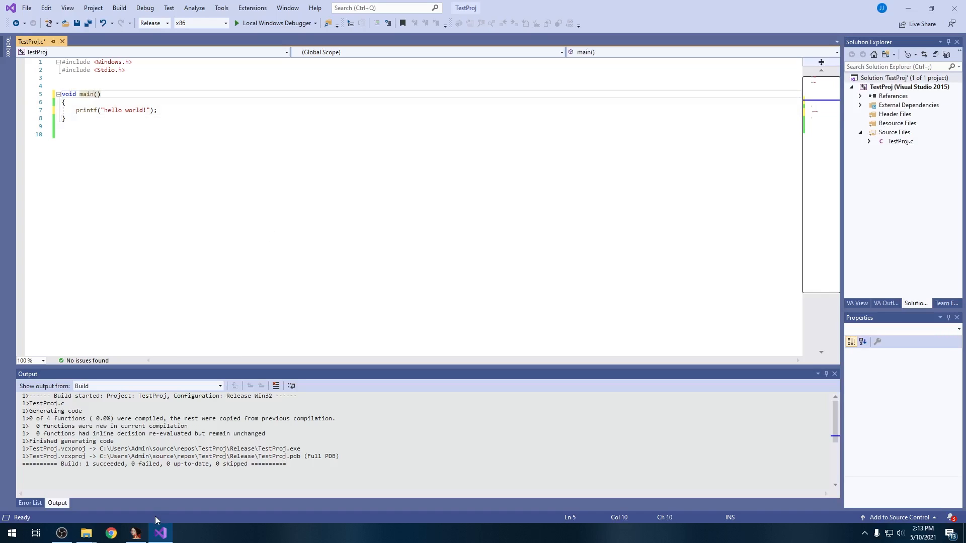
click(135, 533)
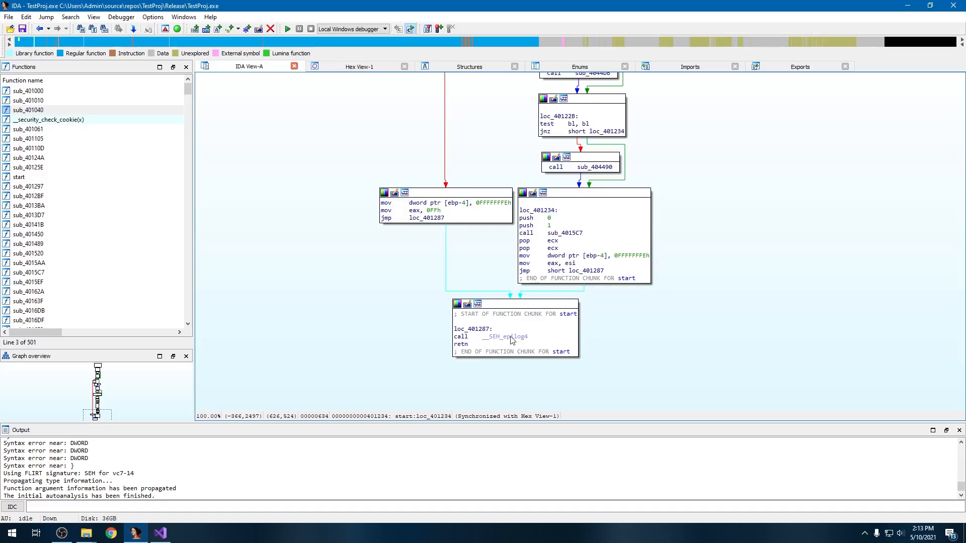
mouse_move(505, 337)
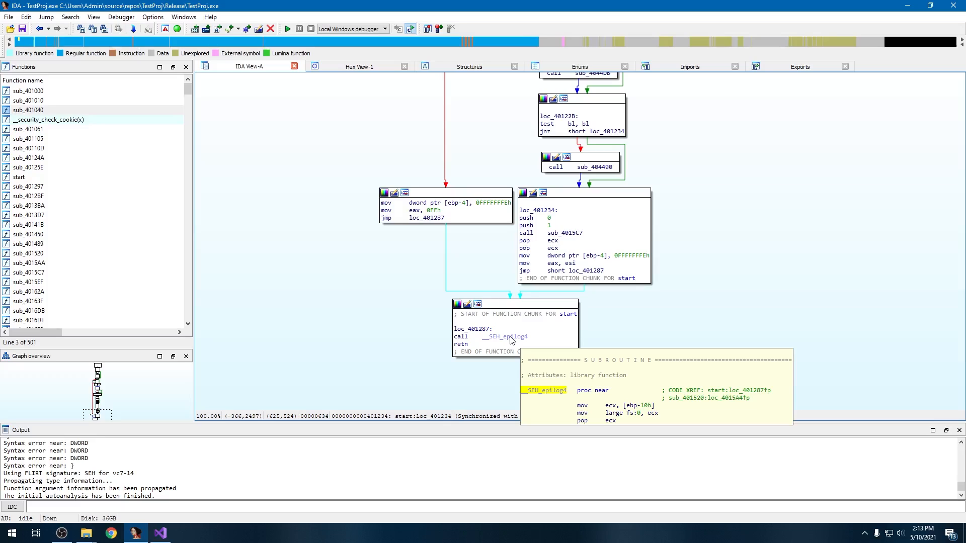
mouse_move(498, 328)
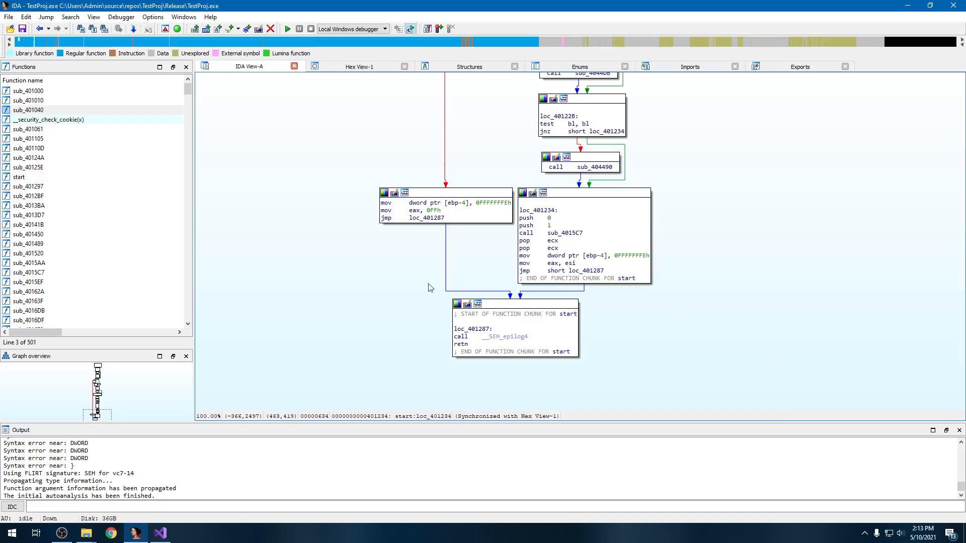
mouse_move(469, 362)
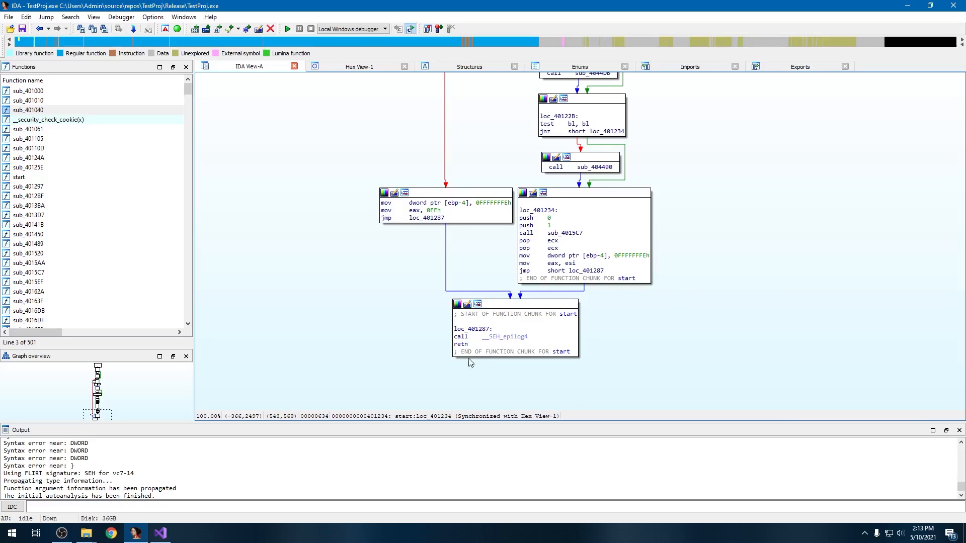
Inspect the __SEH_epilog4 call and highlight the 0FFh and esi values moved into eax.
click(505, 336)
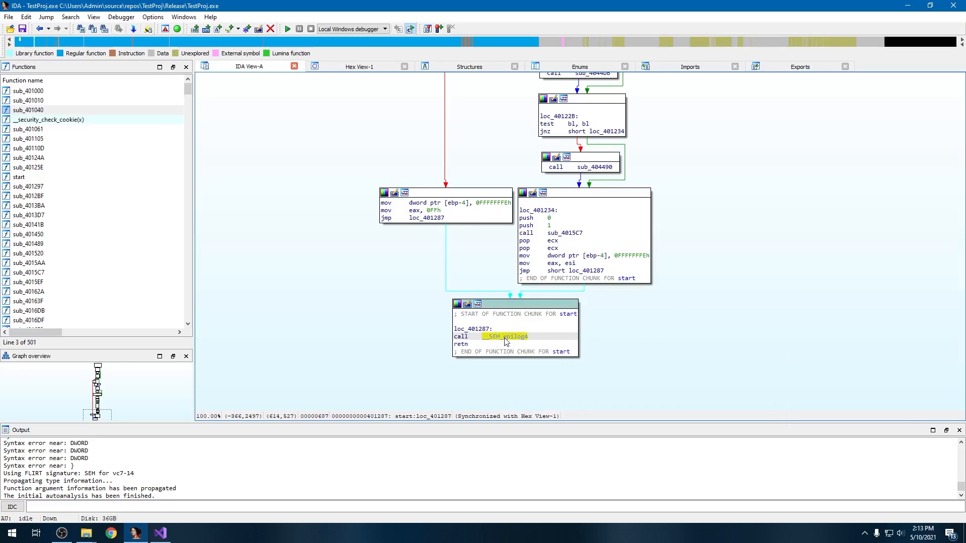
double_click(505, 336)
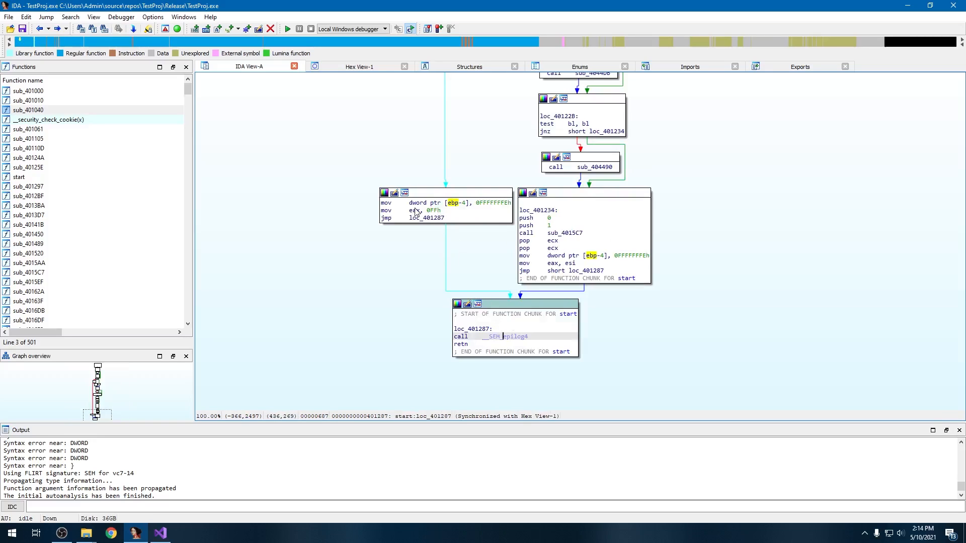
click(420, 211)
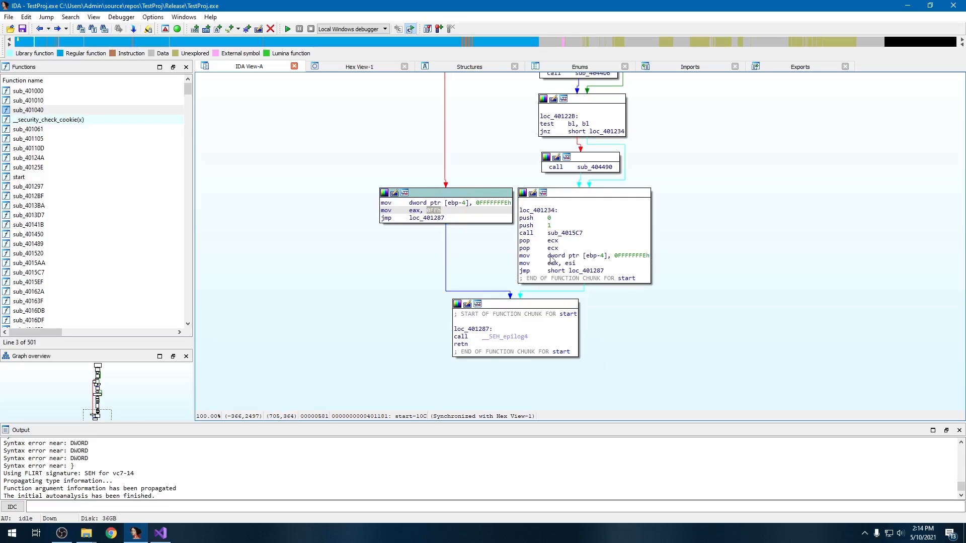
click(556, 271)
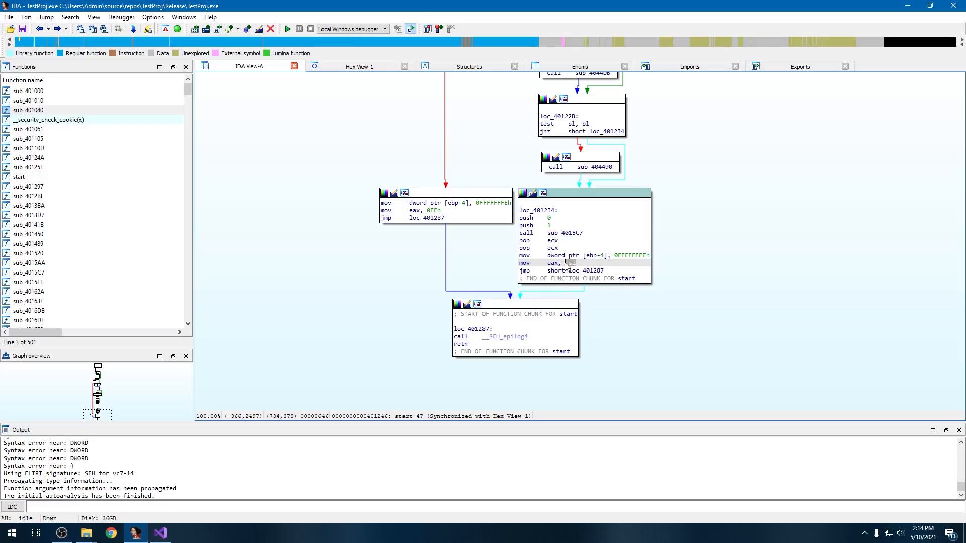
mouse_move(573, 270)
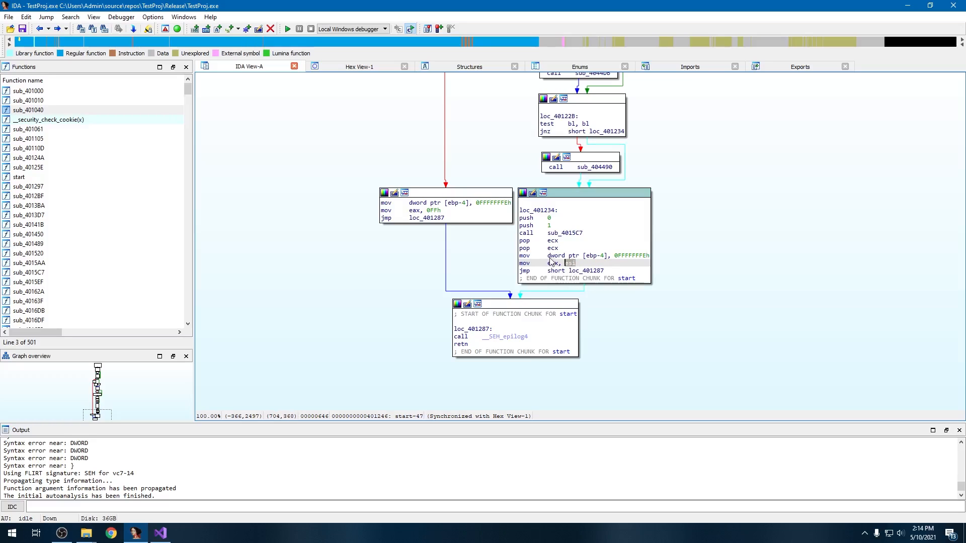
mouse_move(565, 263)
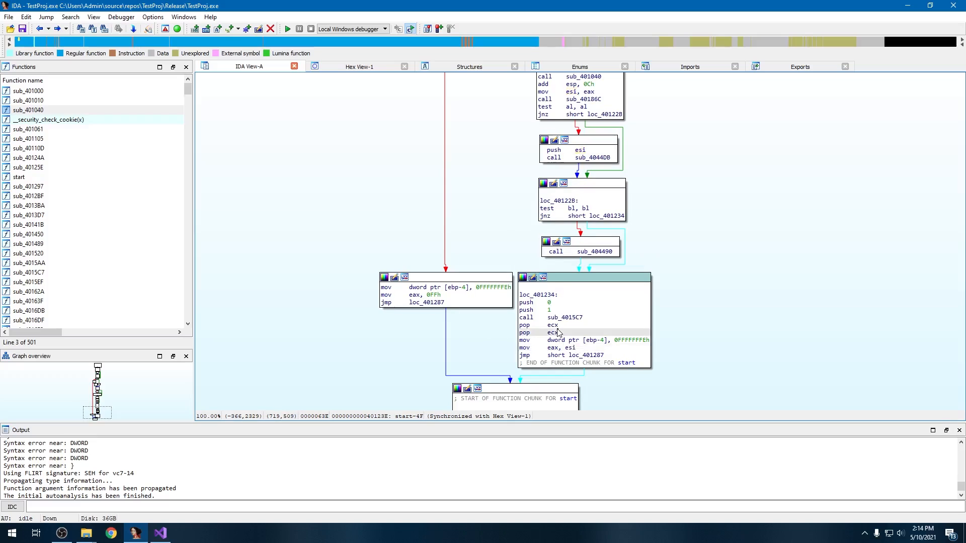
Highlight eax returned by 'call sub_401040' in loc_4011FB and follow its use.
scroll(down, 3)
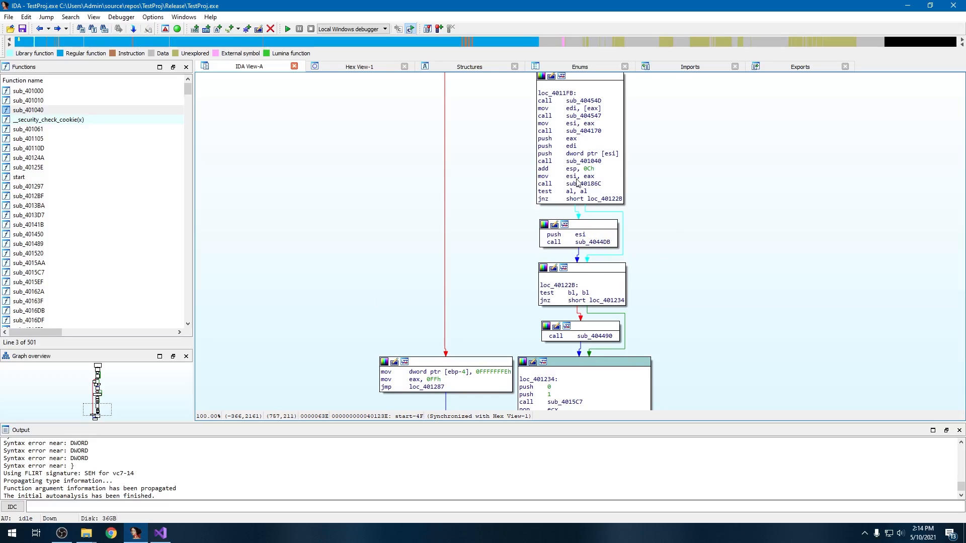
click(588, 176)
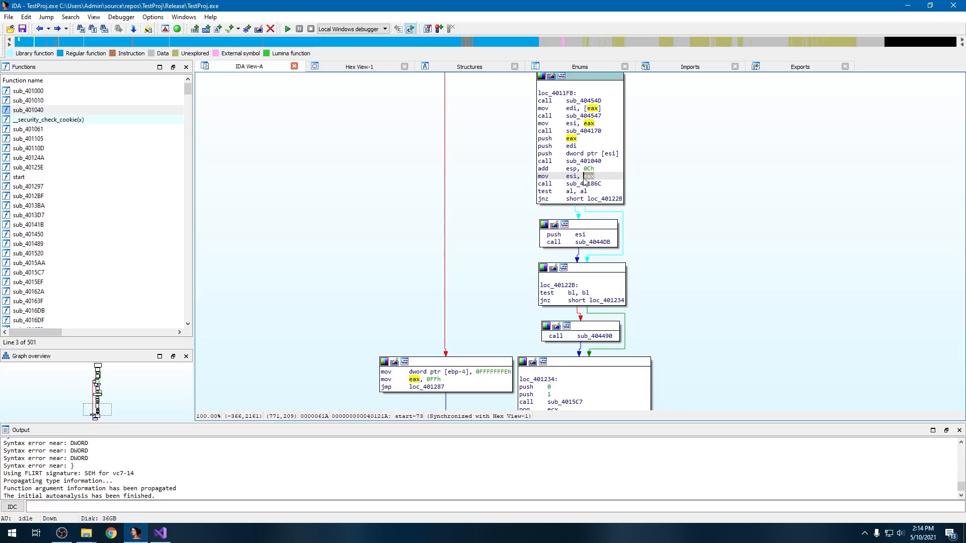
mouse_move(598, 166)
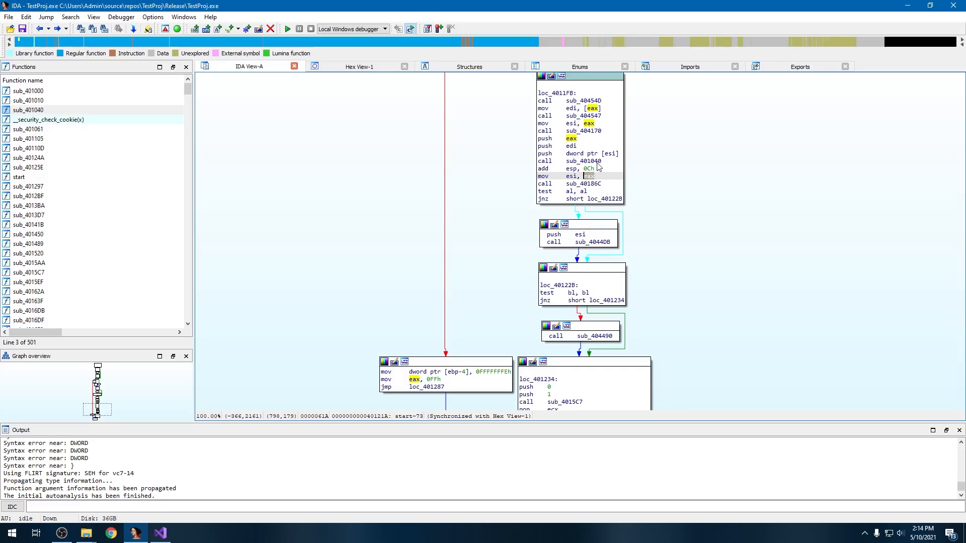
mouse_move(582, 161)
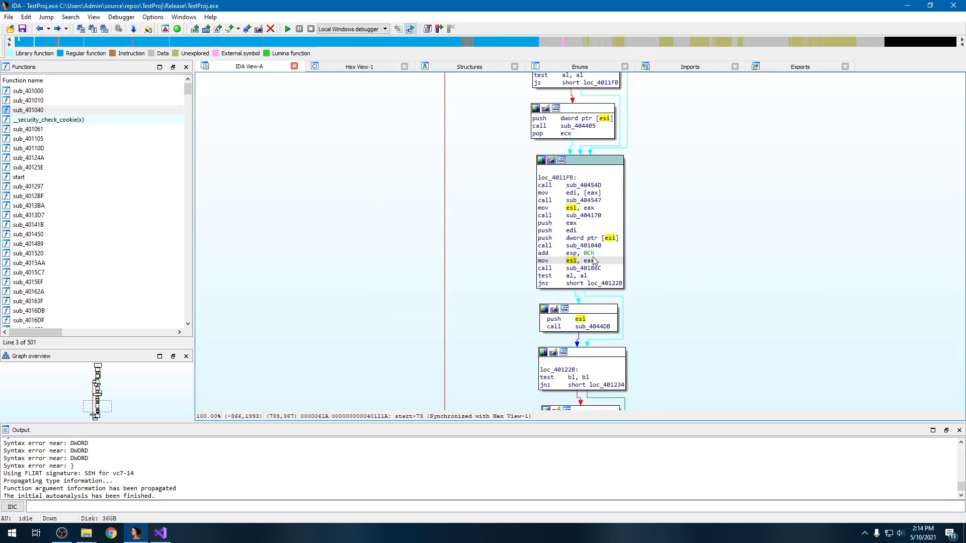
scroll(down, 3)
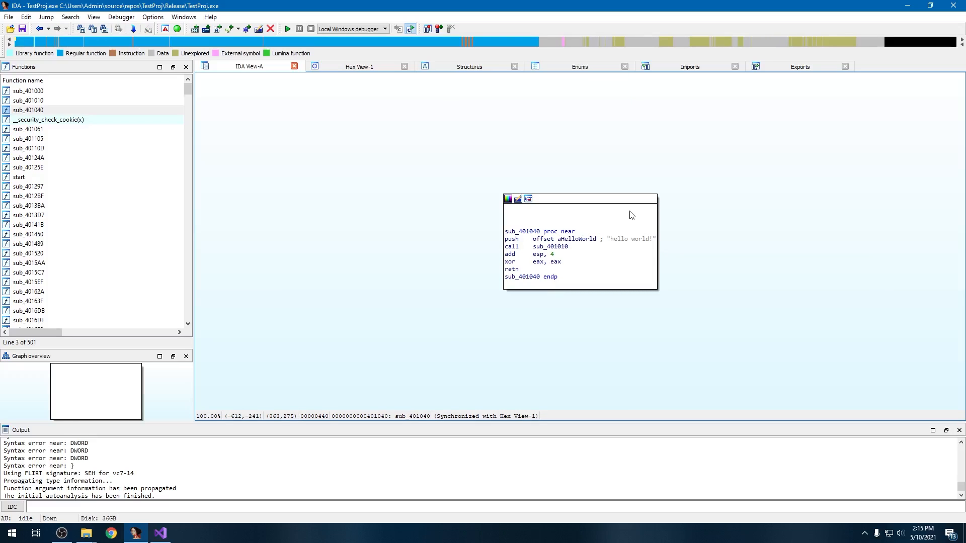
mouse_move(603, 219)
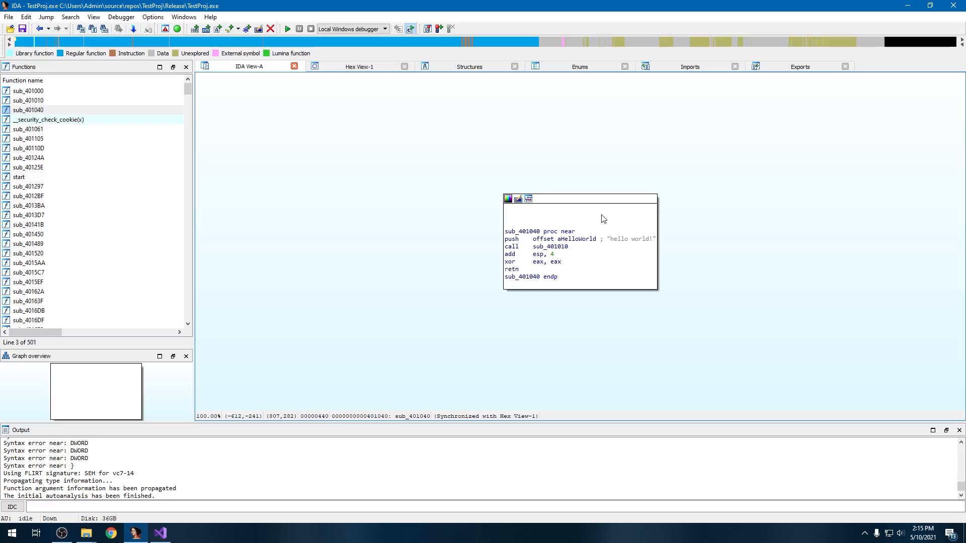
mouse_move(582, 255)
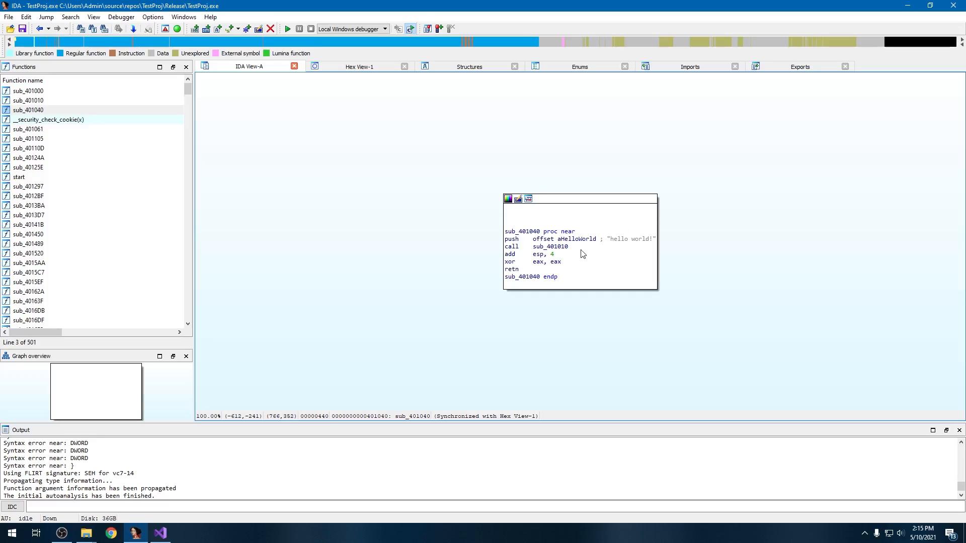
mouse_move(577, 252)
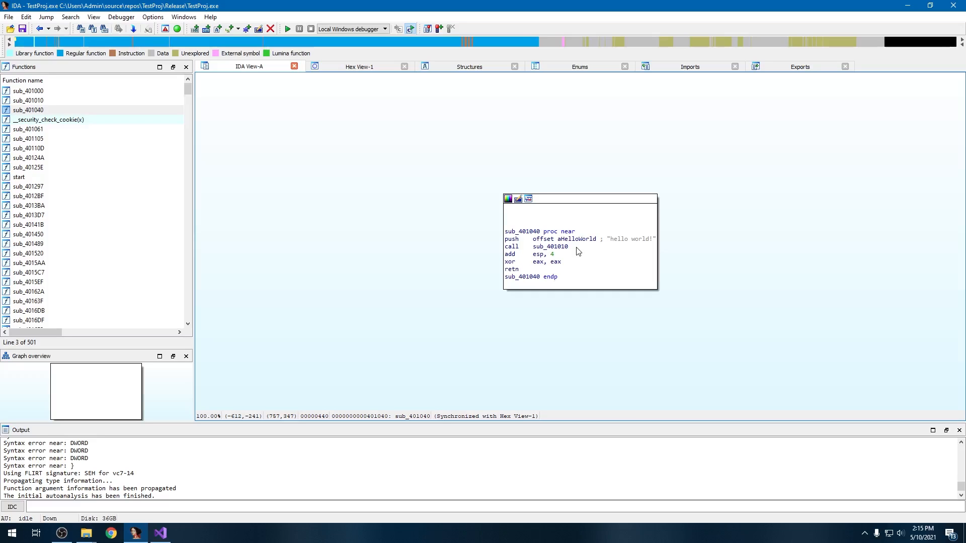
mouse_move(628, 293)
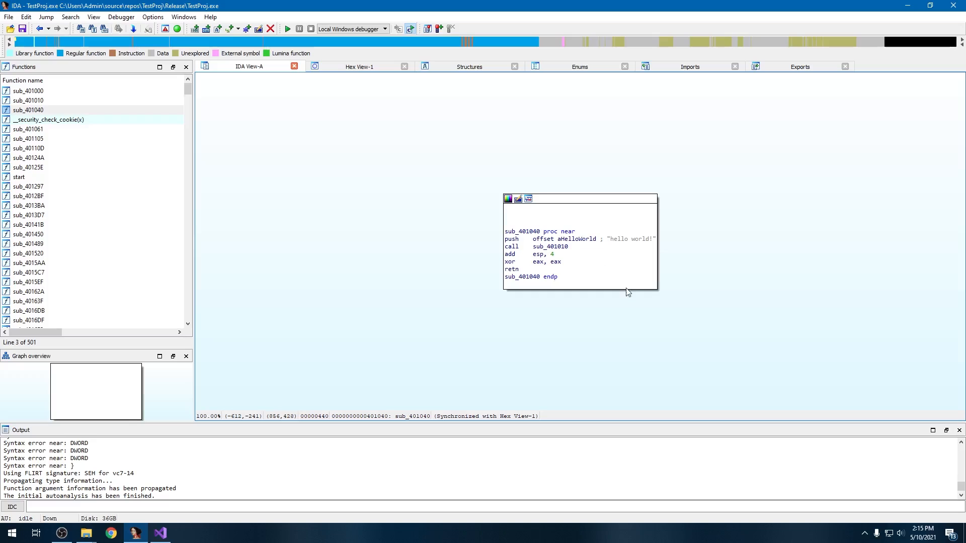
mouse_move(602, 272)
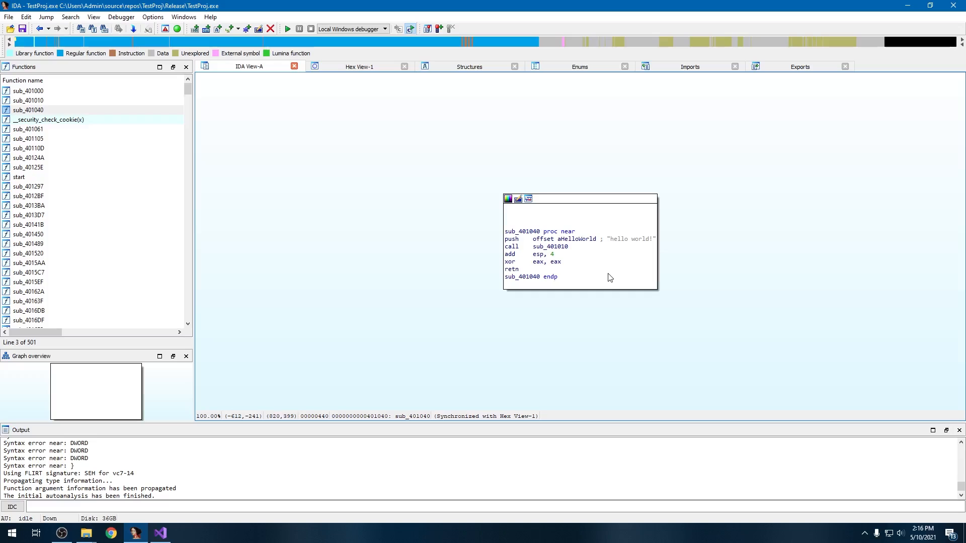
mouse_move(642, 281)
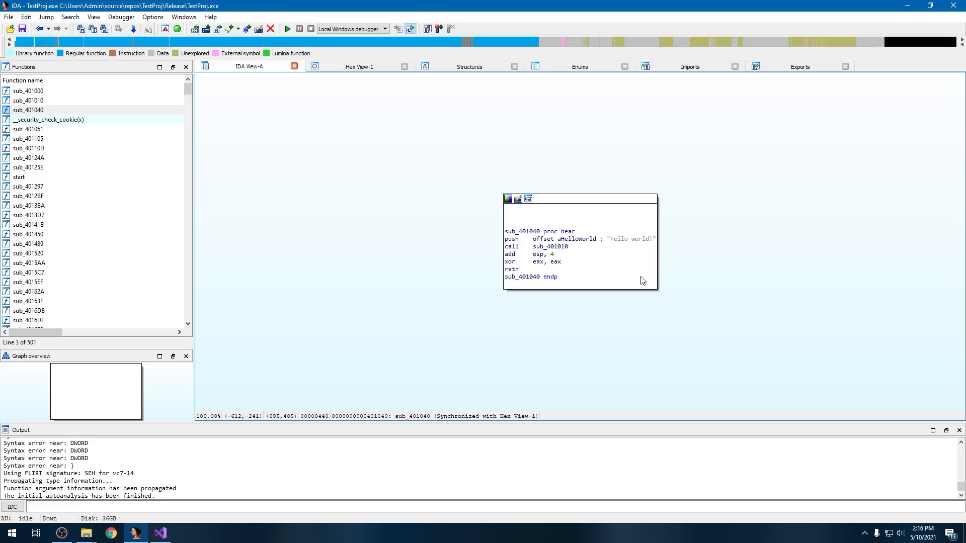
mouse_move(554, 255)
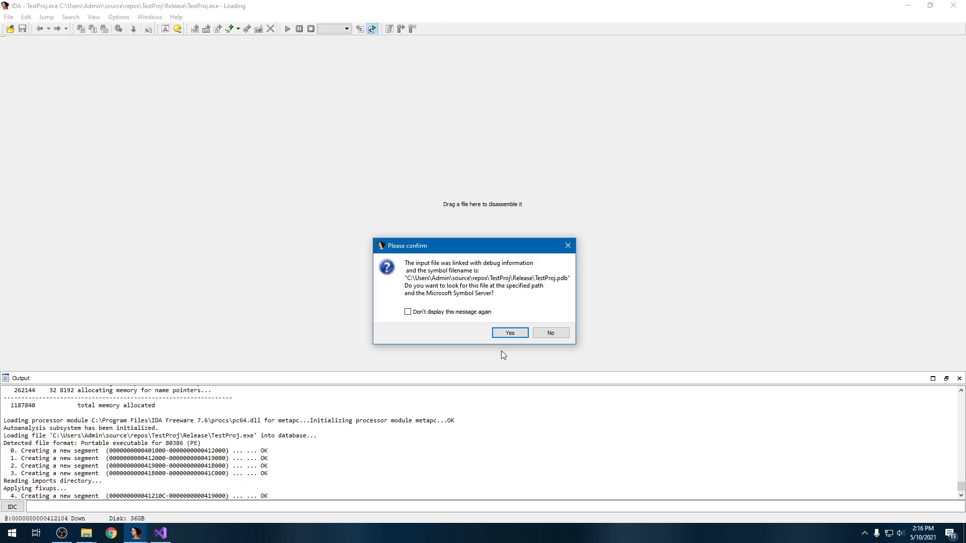
mouse_move(499, 349)
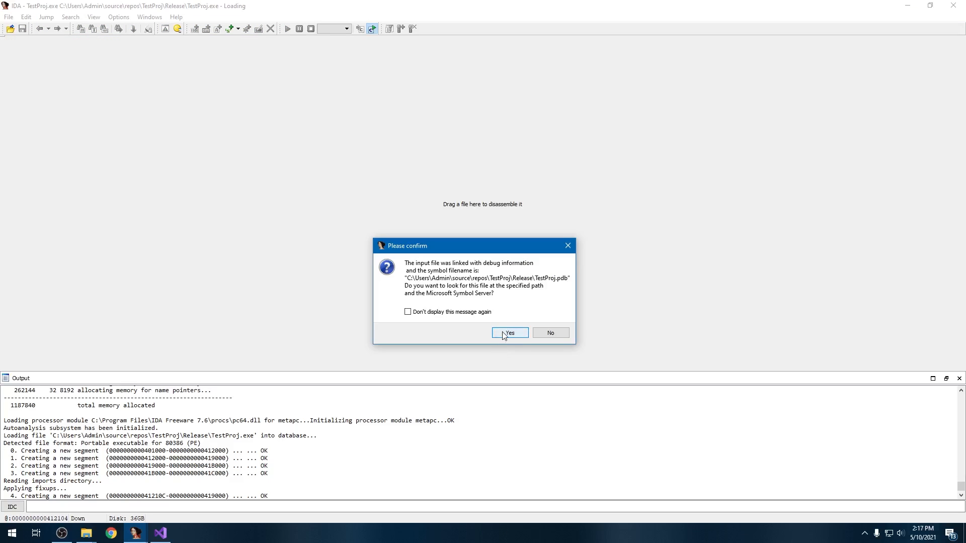
Accept the PDB symbol search and dismiss the missing mssdk_win7 warning.
click(509, 333)
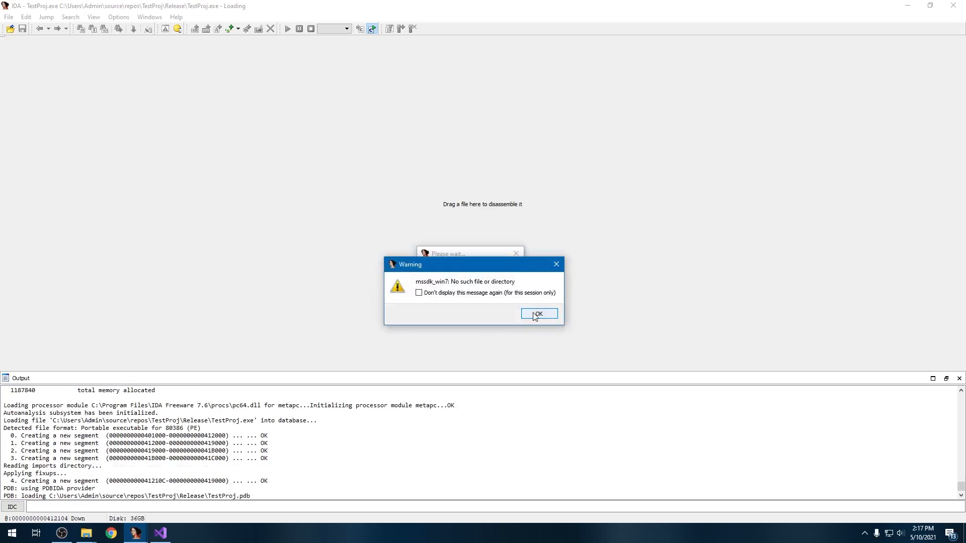
click(538, 314)
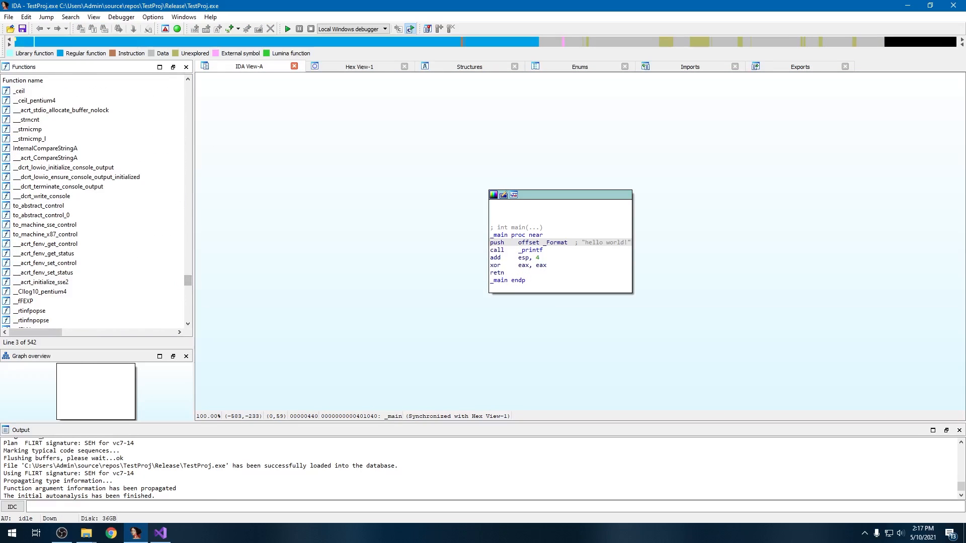
mouse_move(114, 250)
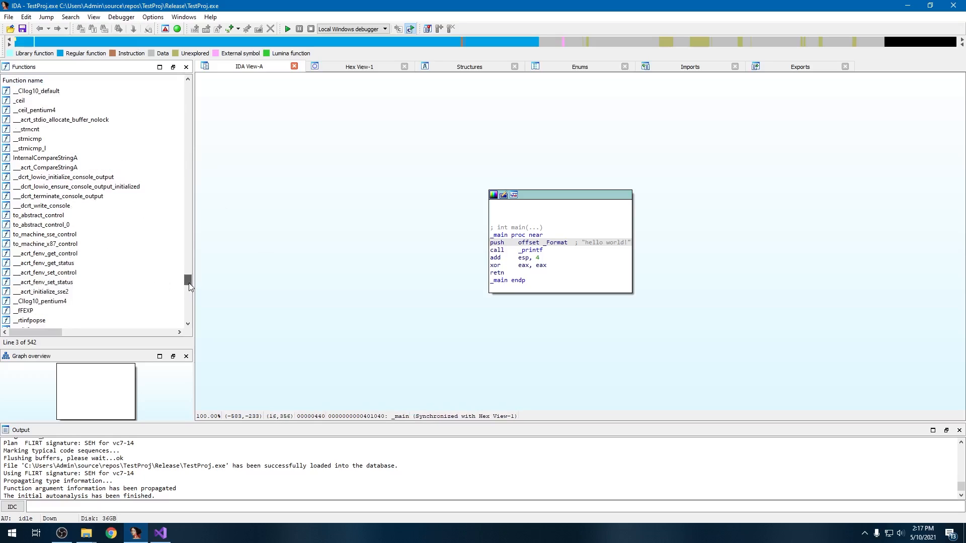
Browse functions to _main's prototype, then open _mainCRTStartup from the Exports list.
scroll(down, 3)
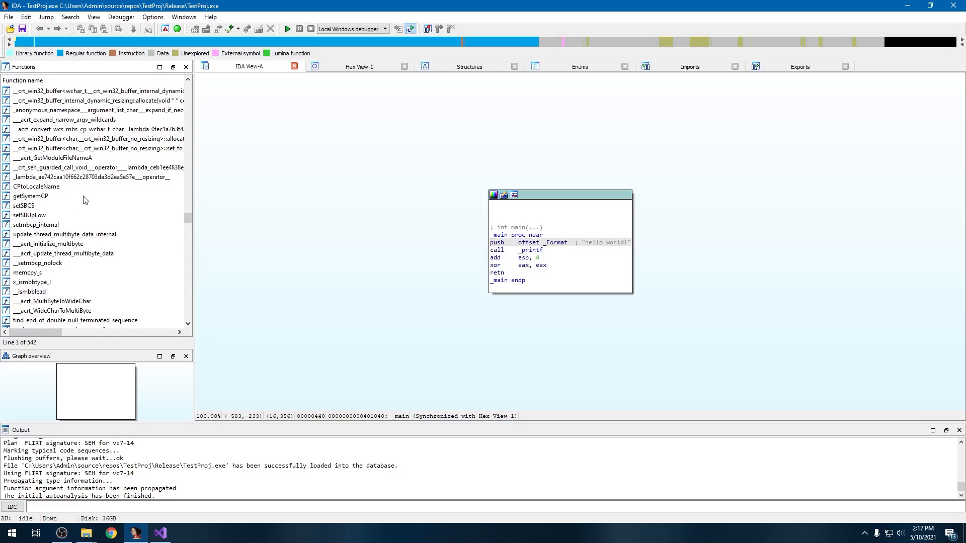
scroll(down, 3)
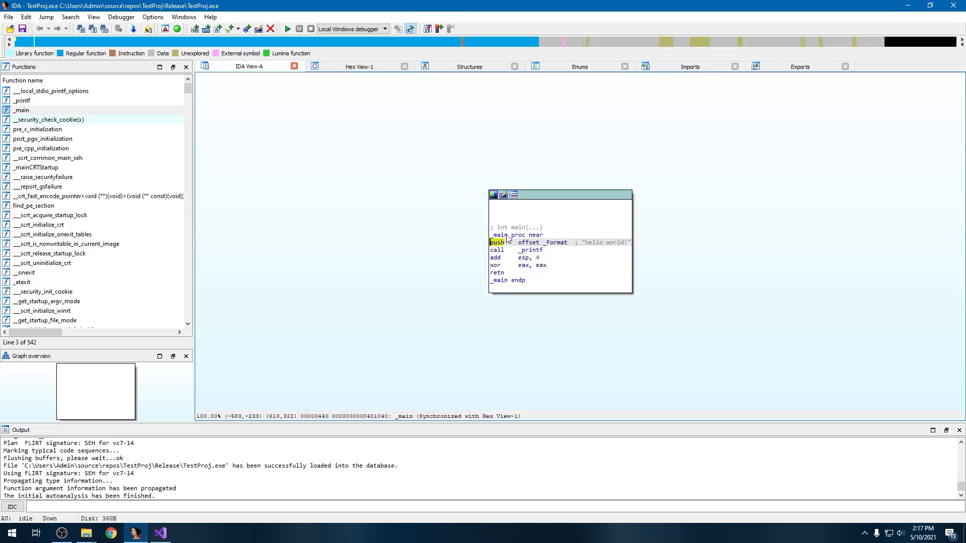
click(516, 227)
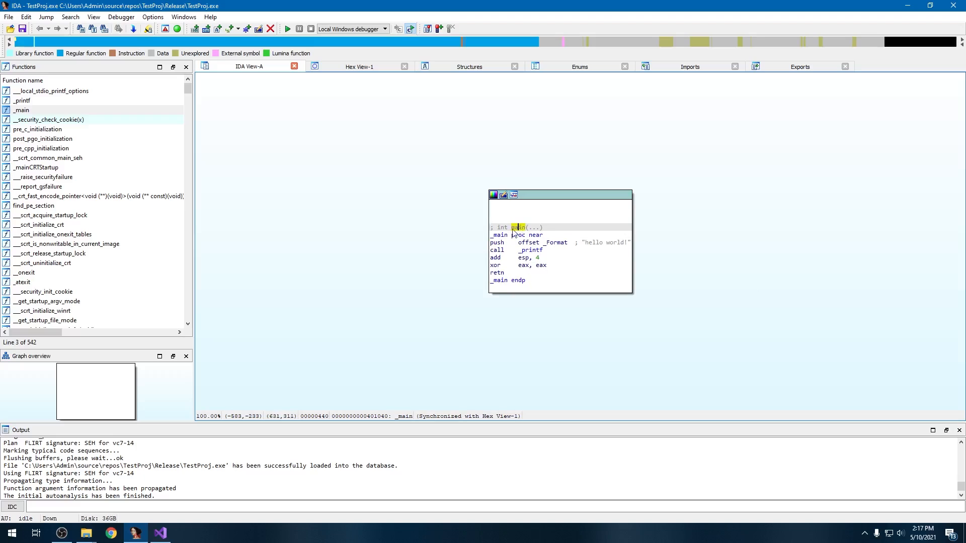
mouse_move(526, 266)
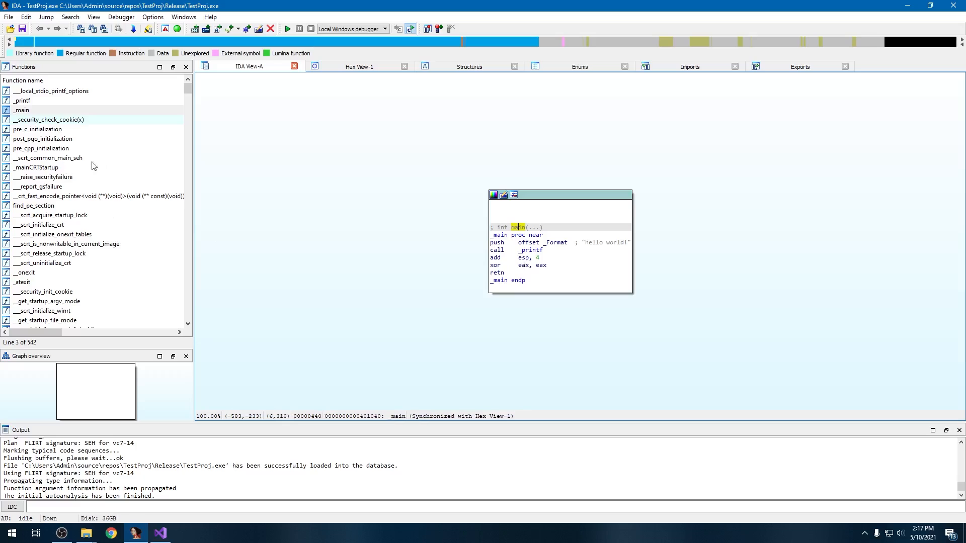
mouse_move(234, 162)
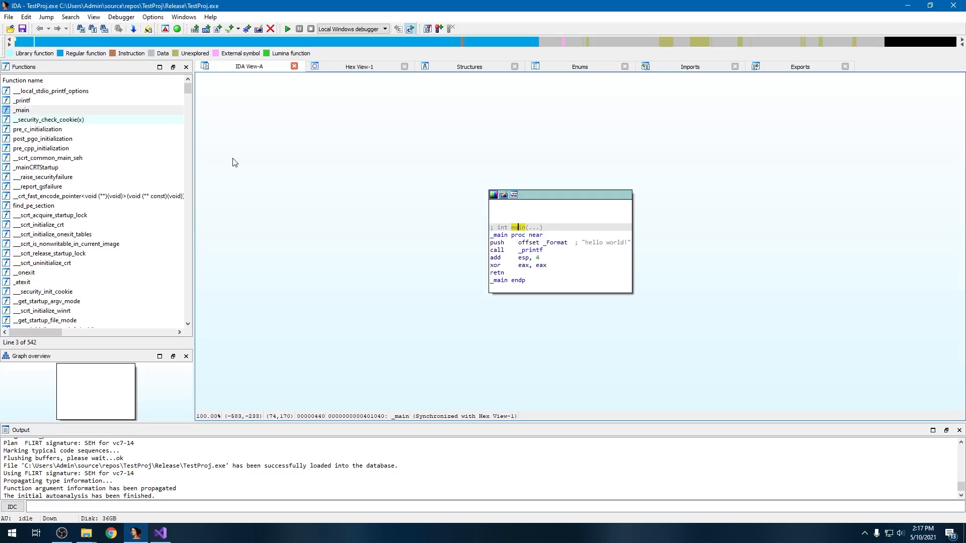
click(800, 67)
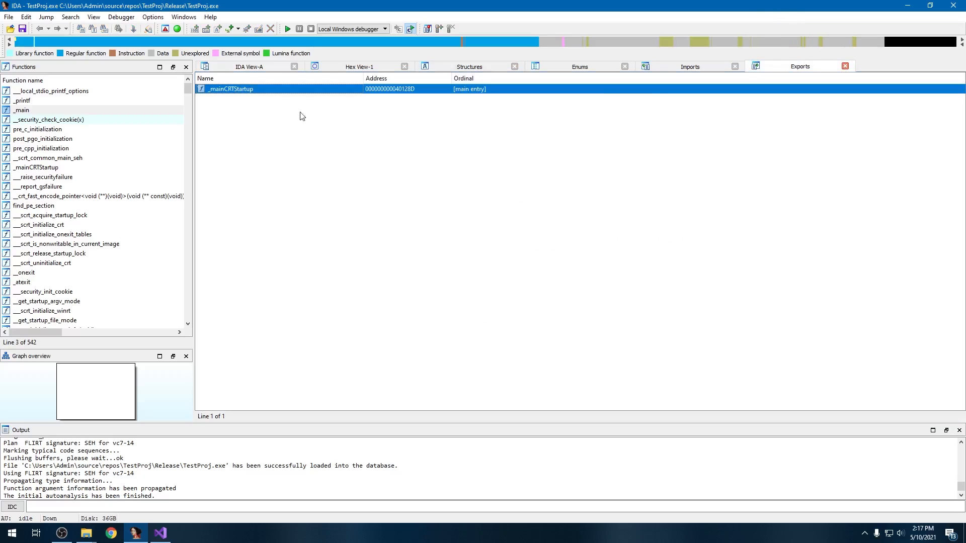
double_click(227, 89)
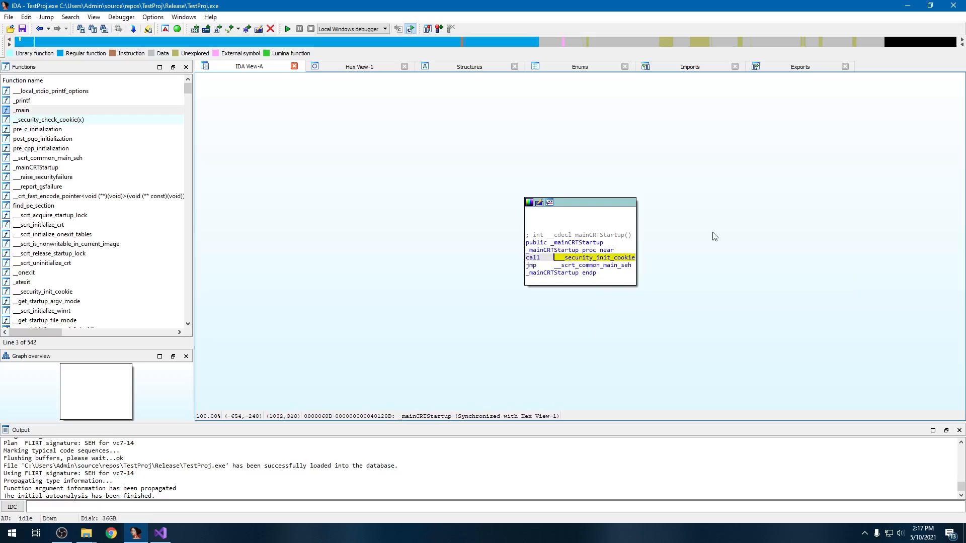